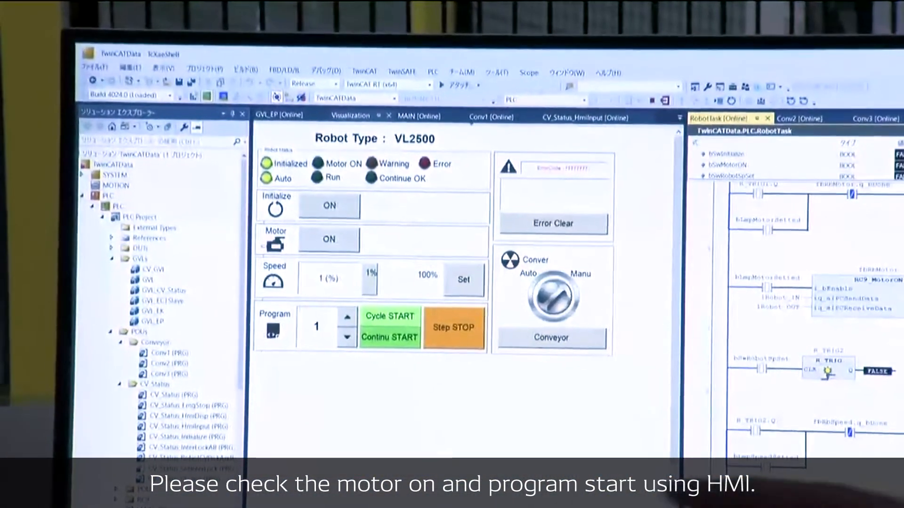
Step: Switch the robot motor on with the Motor ON button on the online HMI panel
click(336, 241)
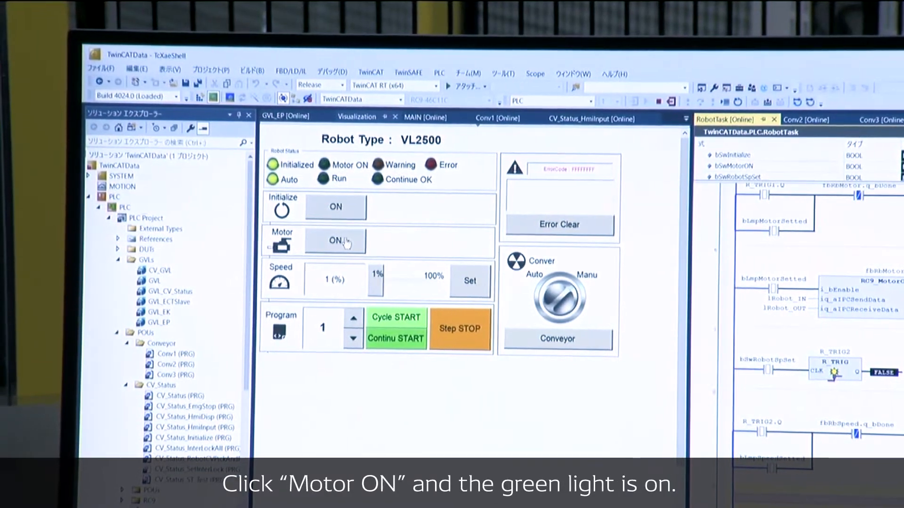
click(336, 241)
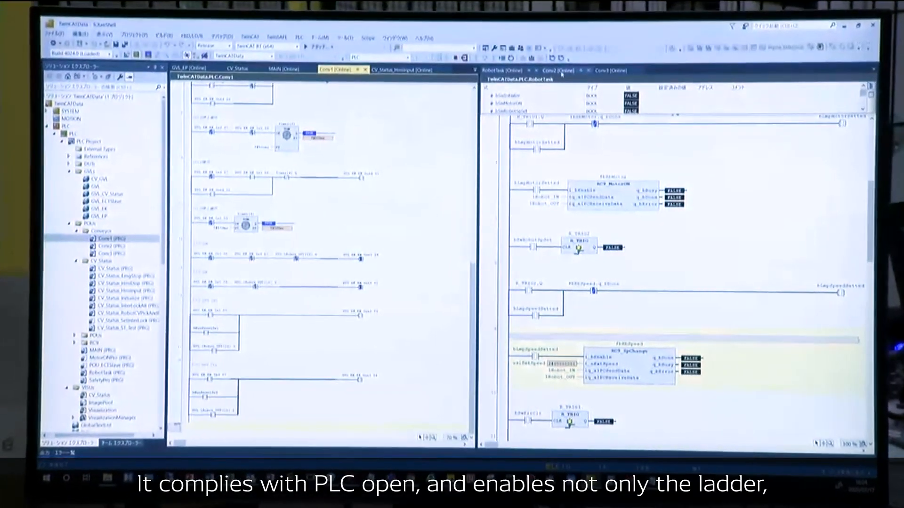
Step: Browse Conv2, RobotTask and MAIN, ending on the CV_Status_HmiInput ladder program
click(555, 67)
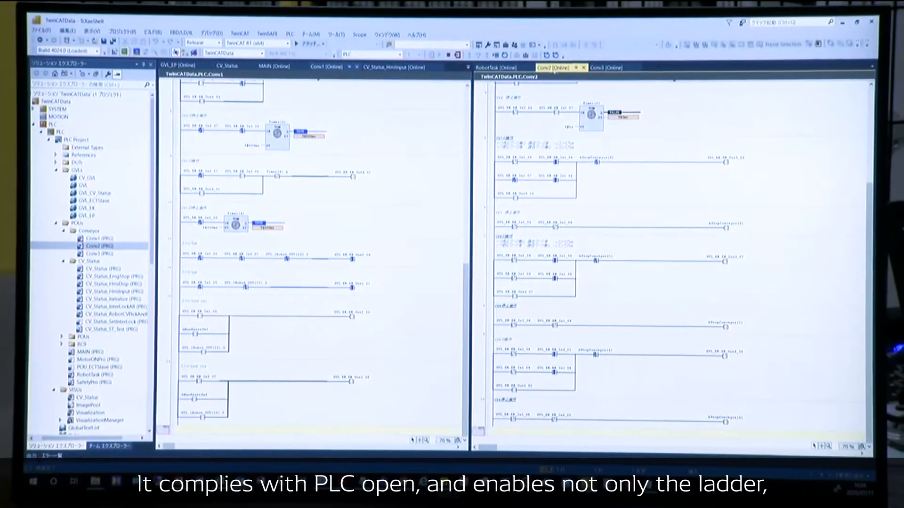
click(498, 67)
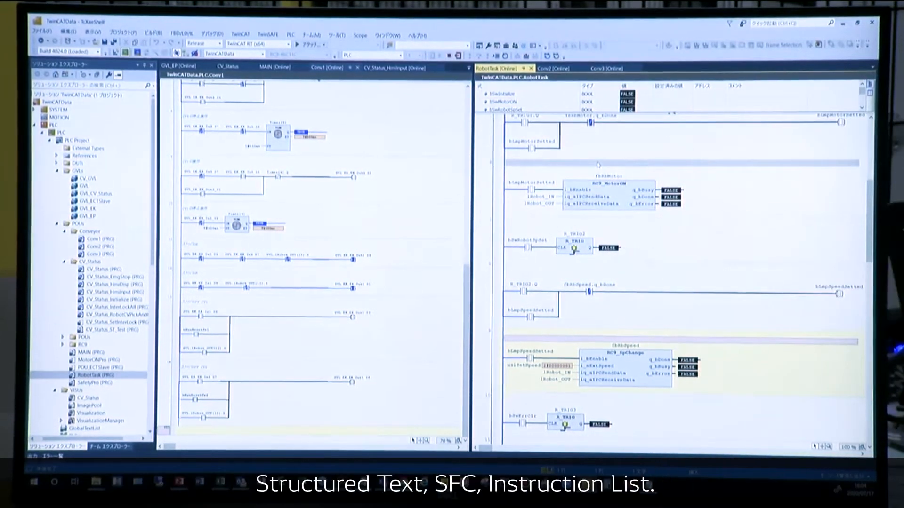
click(274, 67)
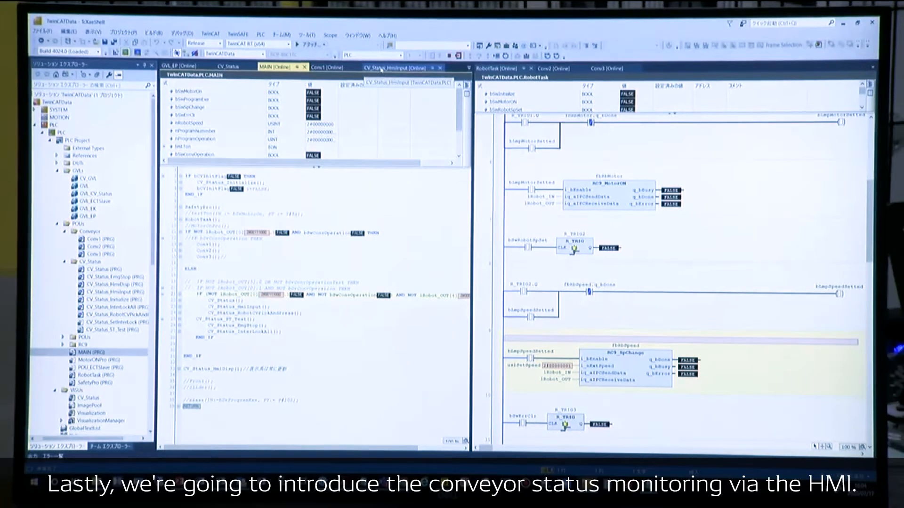
click(400, 68)
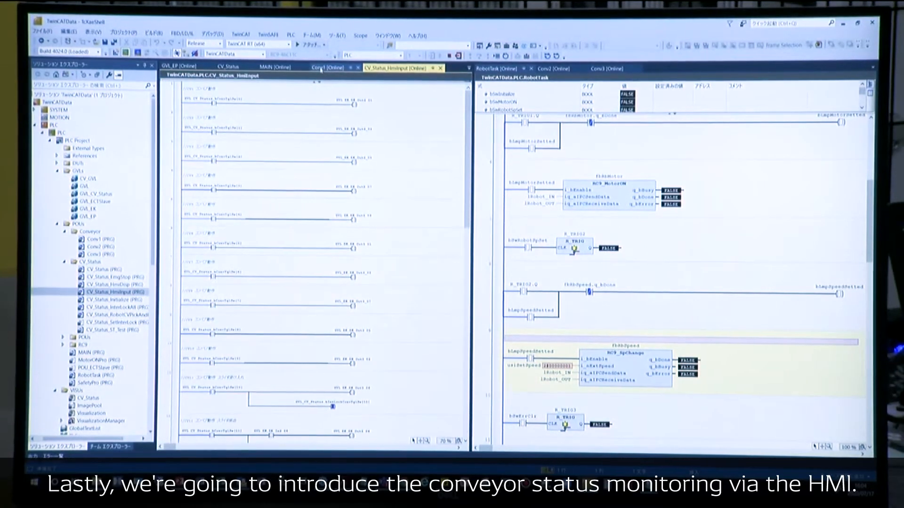